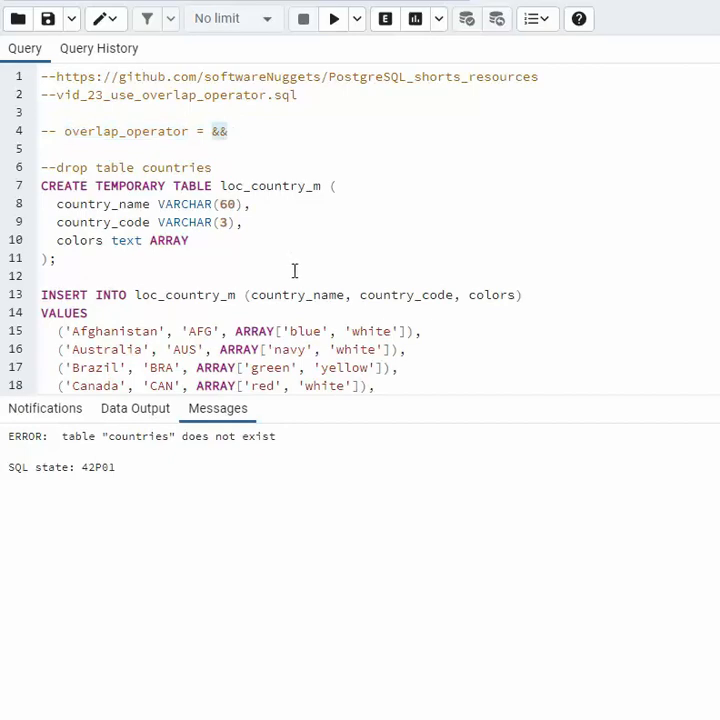
{"action": "mouse_move", "coordinate": [160, 368]}
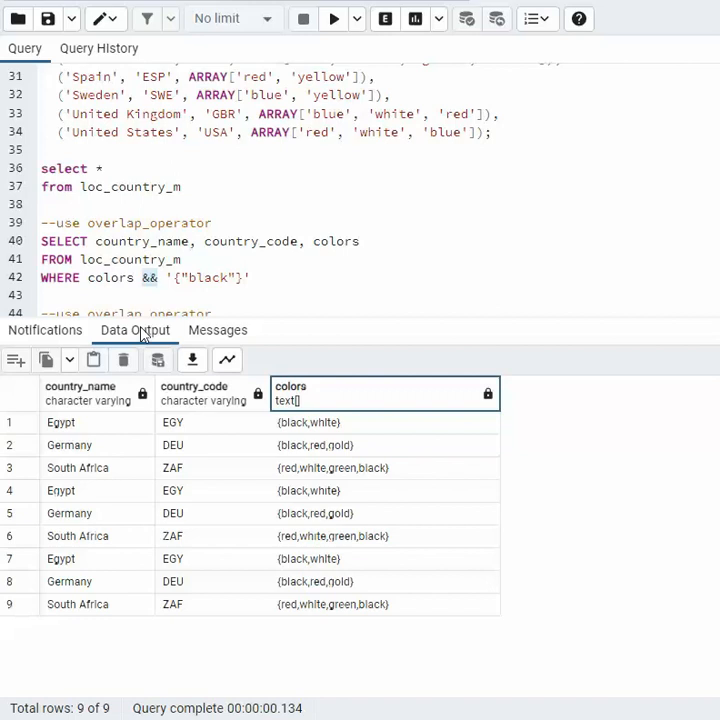
Run the query WHERE colors && '{"black"}' on loc_country_m, returning nine countries
{"action": "double_click", "coordinate": [206, 276]}
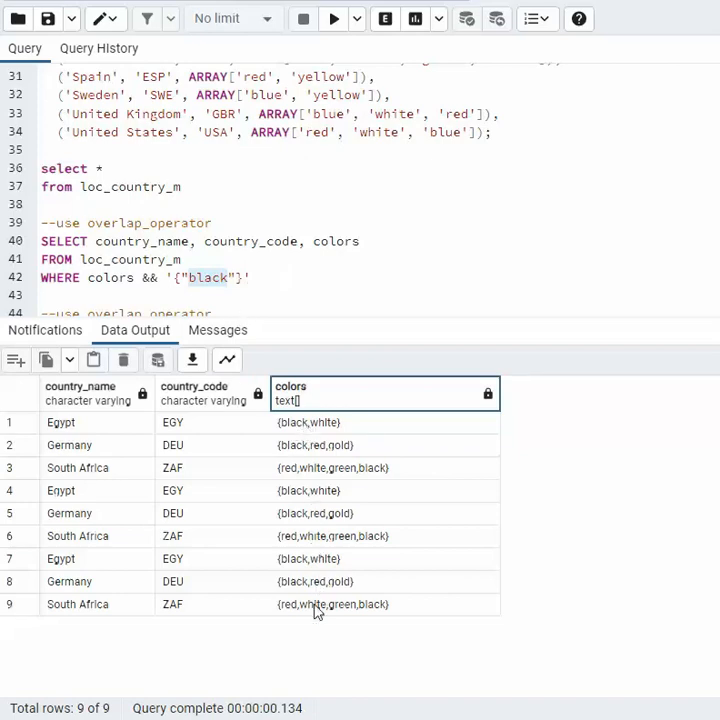
{"action": "mouse_move", "coordinate": [392, 636]}
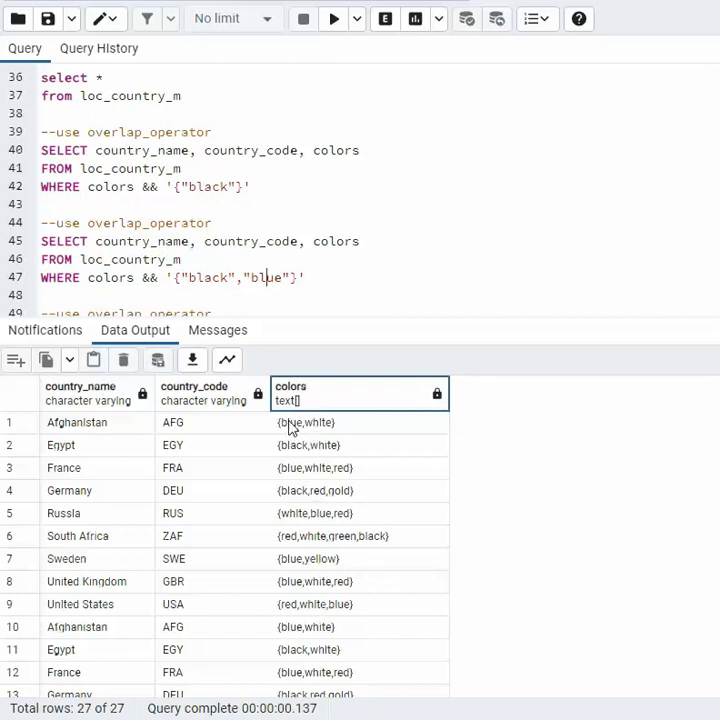
Run the query WHERE colors && '{"black","blue"}', returning 27 countries
{"action": "left_click", "coordinate": [308, 444]}
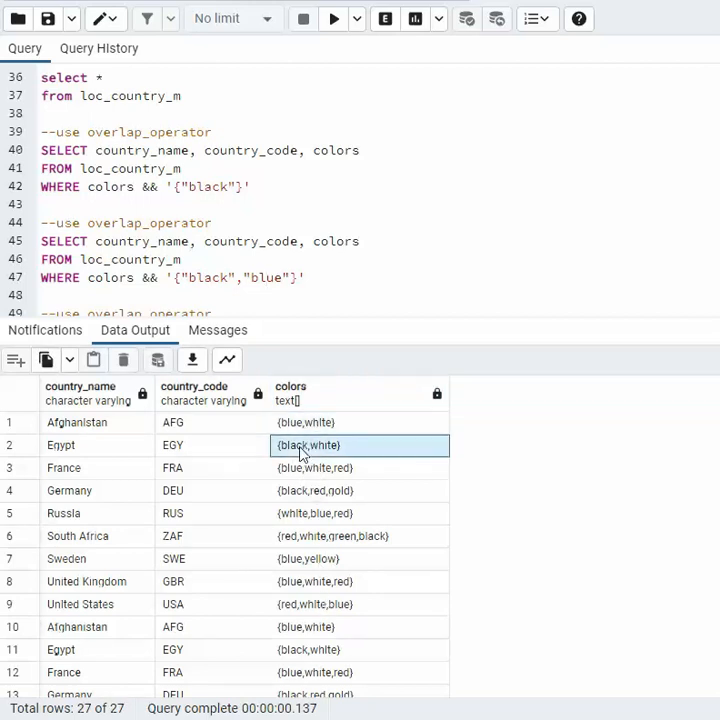
{"action": "left_click", "coordinate": [212, 284]}
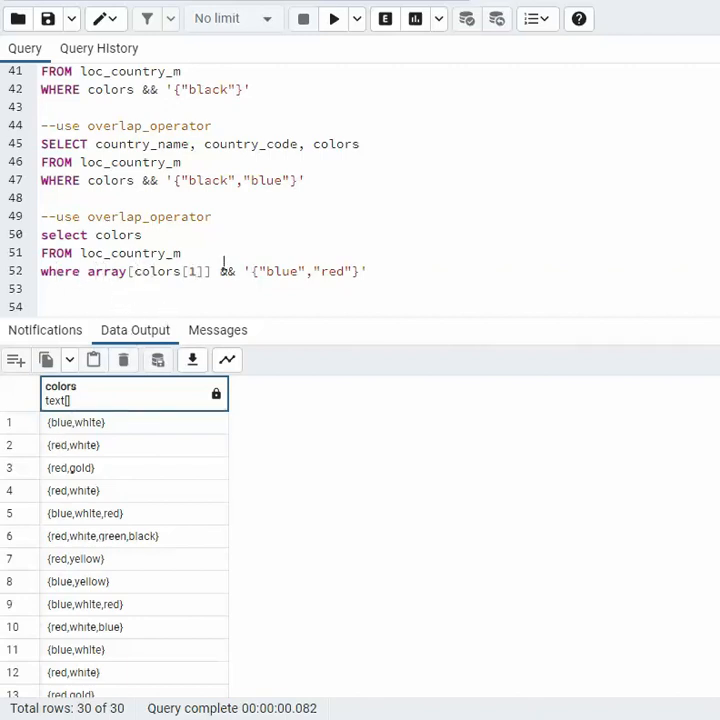
{"action": "mouse_move", "coordinate": [256, 344]}
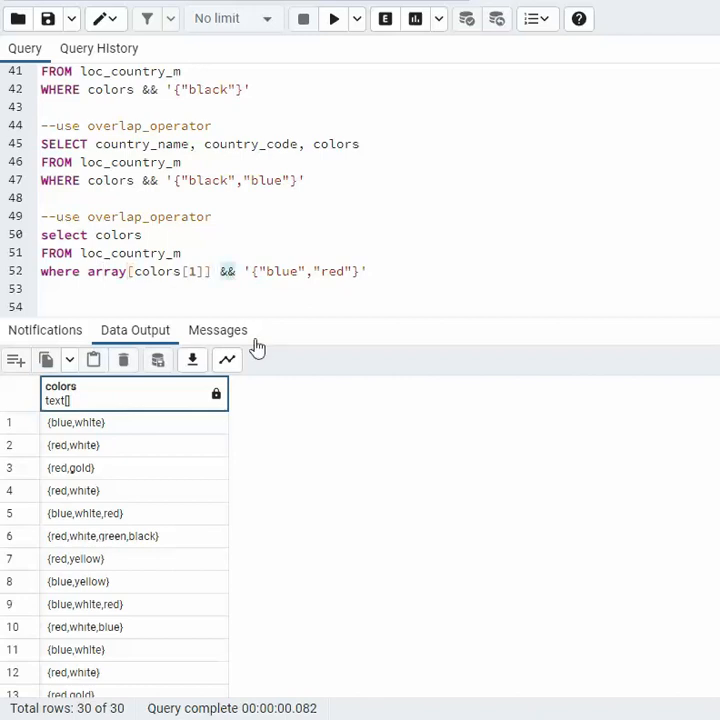